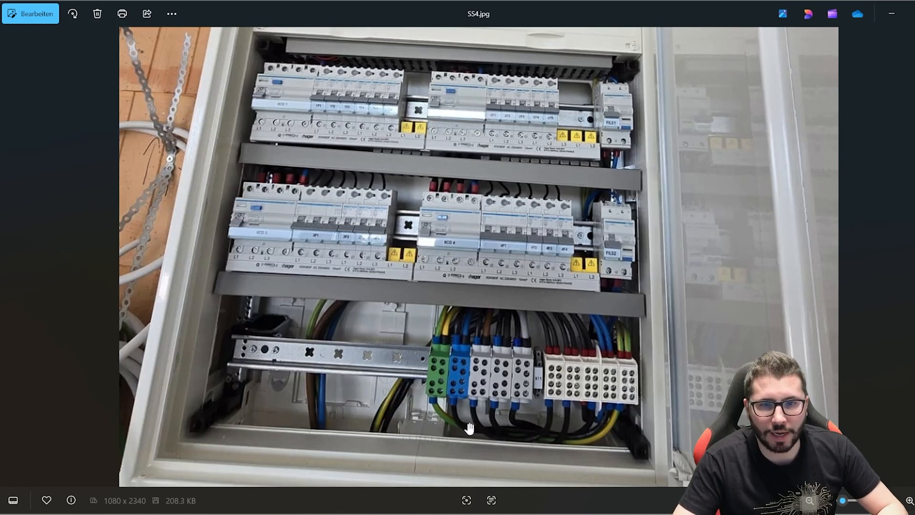
mouse_move(492, 379)
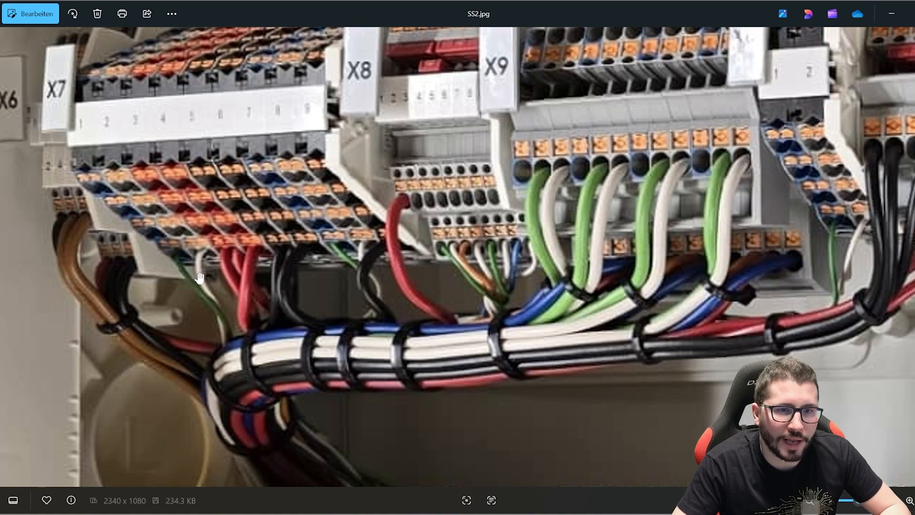
scroll("down", 3)
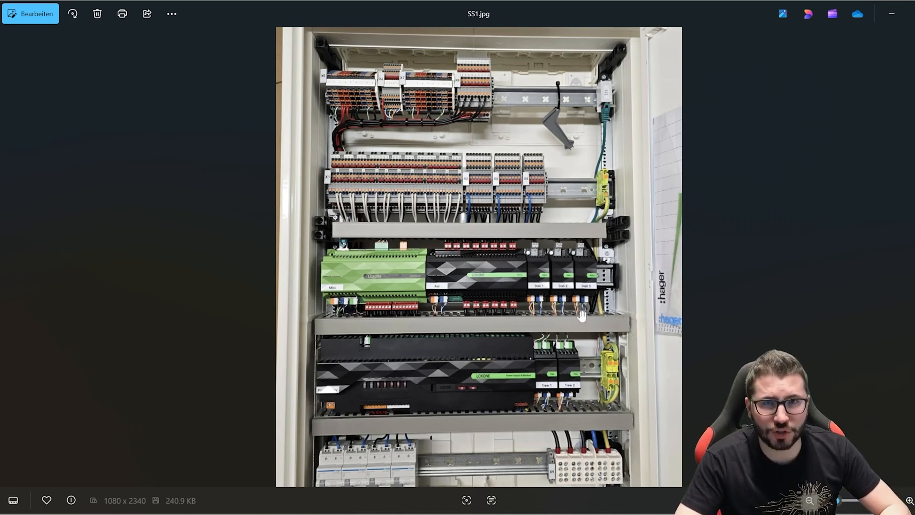
mouse_move(460, 310)
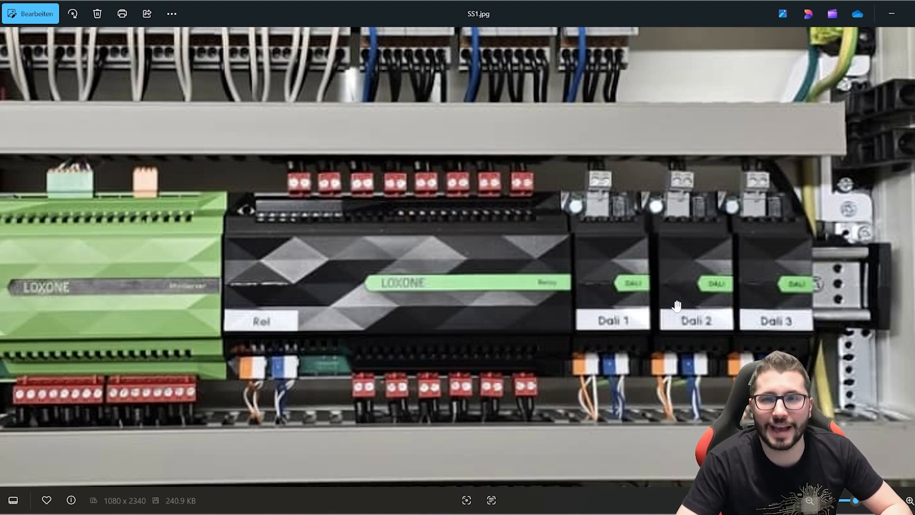
mouse_move(666, 311)
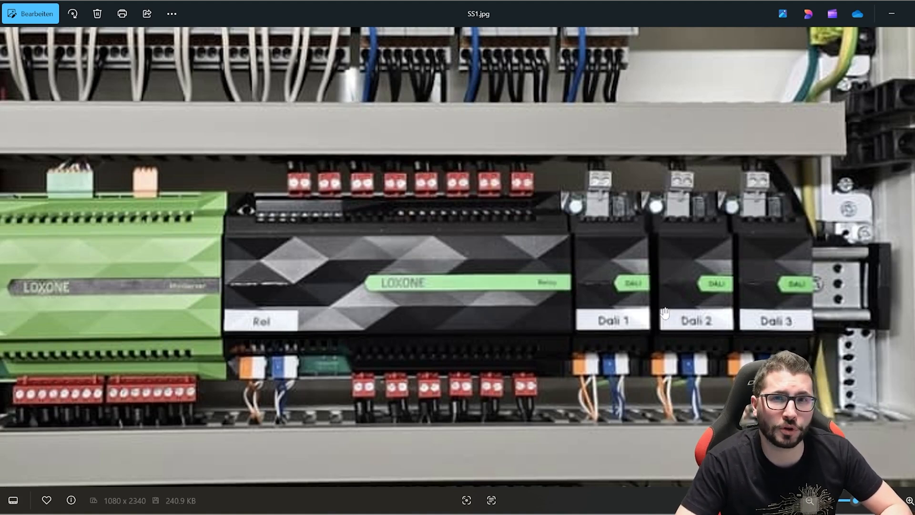
mouse_move(629, 342)
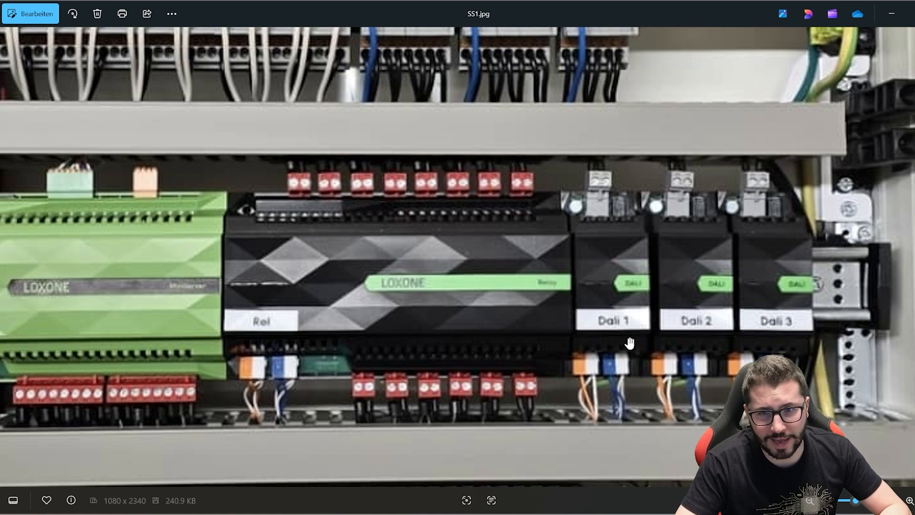
mouse_move(613, 307)
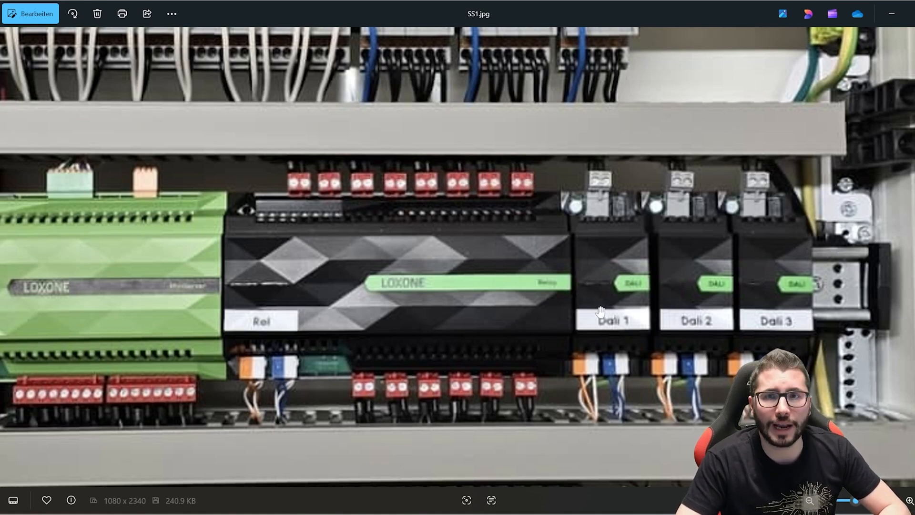
scroll("down", 3)
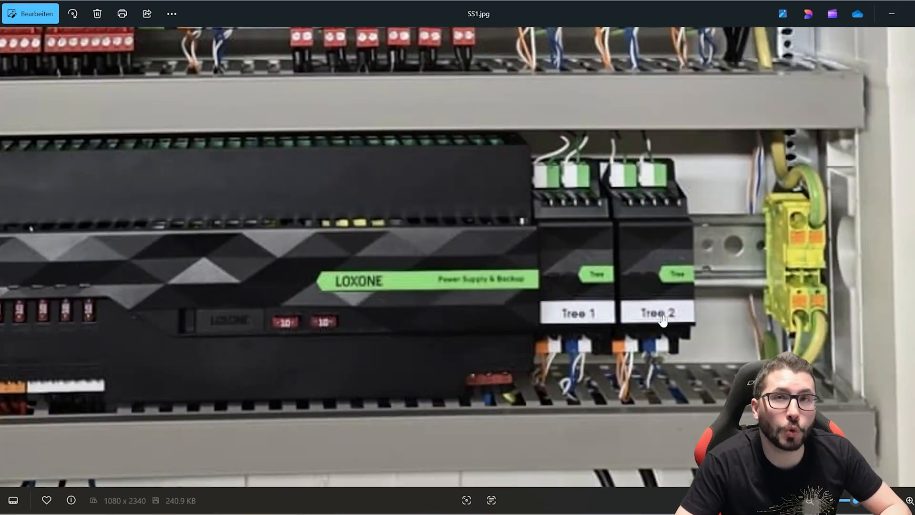
mouse_move(563, 221)
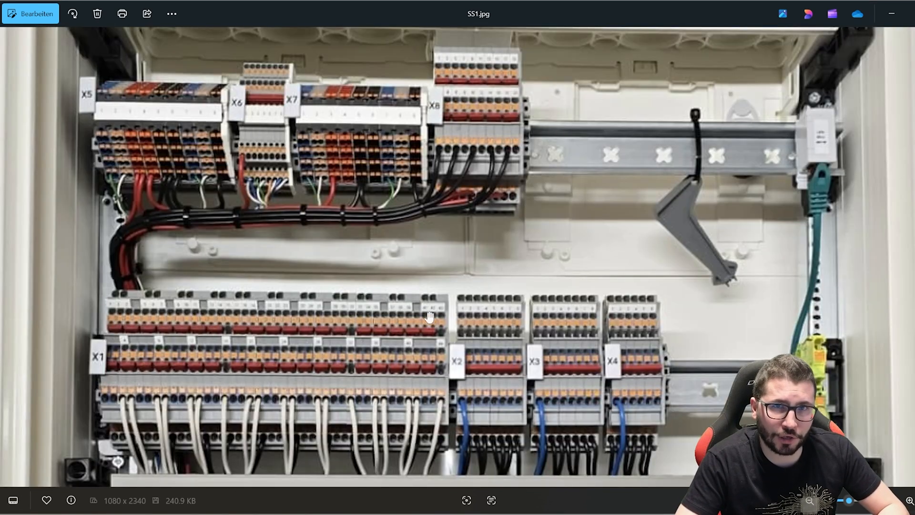
mouse_move(385, 315)
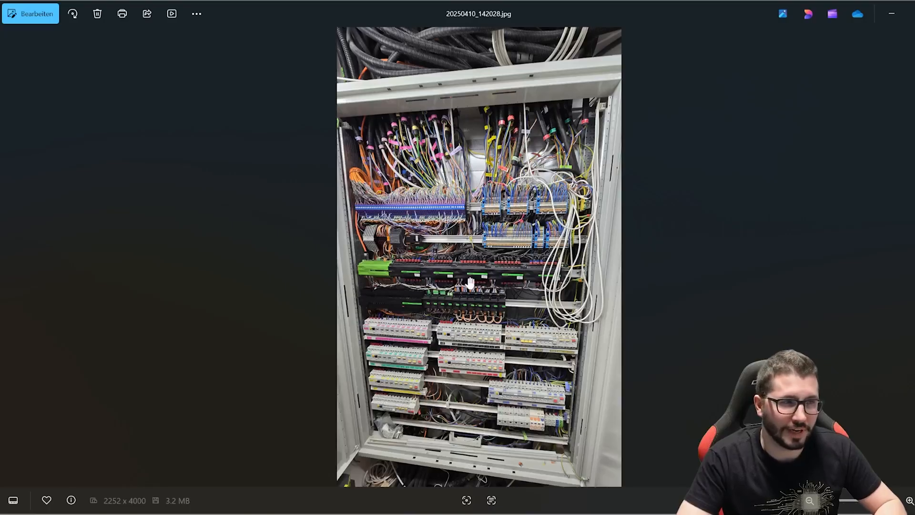
mouse_move(479, 260)
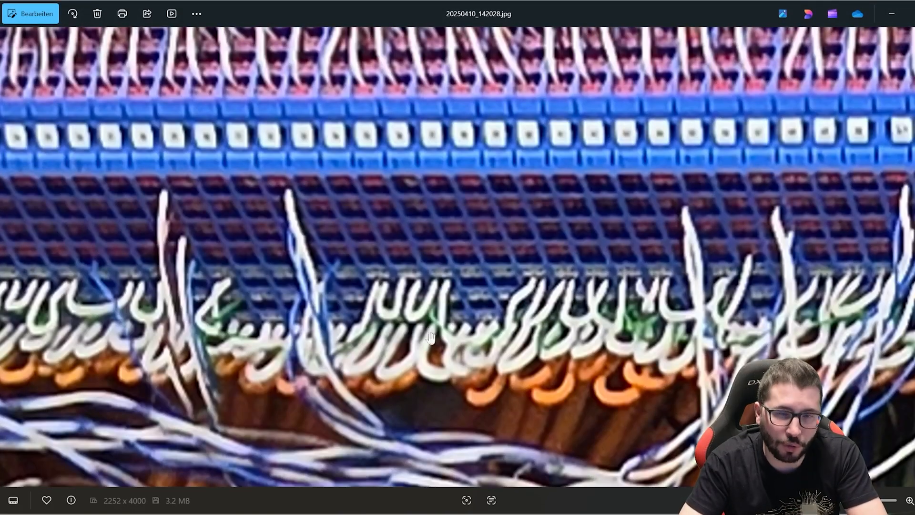
mouse_move(380, 339)
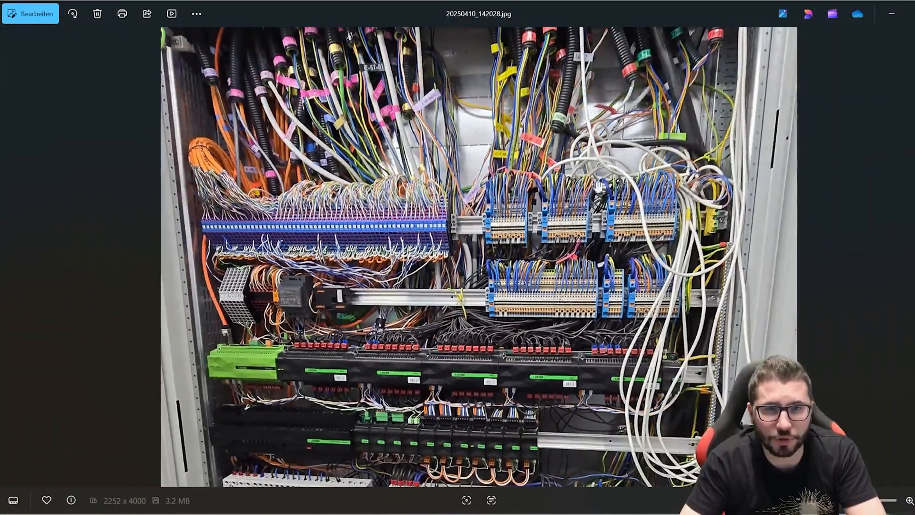
scroll("down", 3)
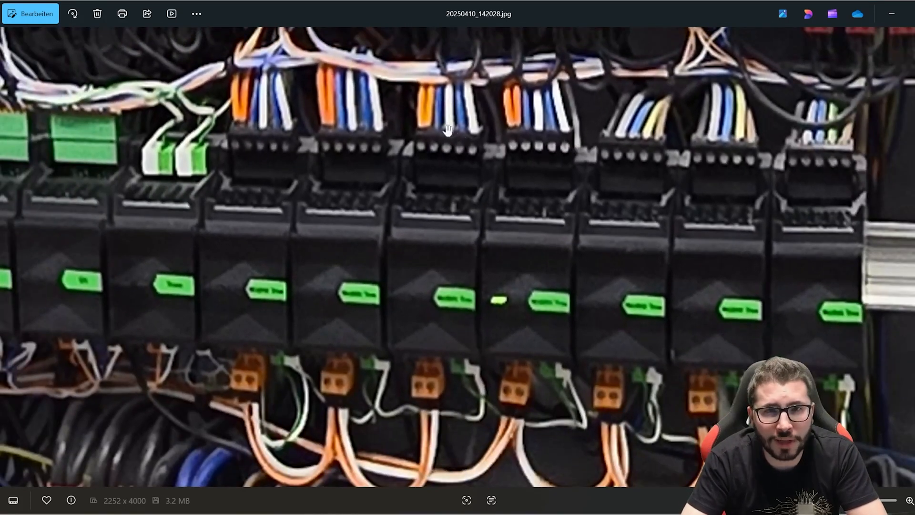
mouse_move(721, 147)
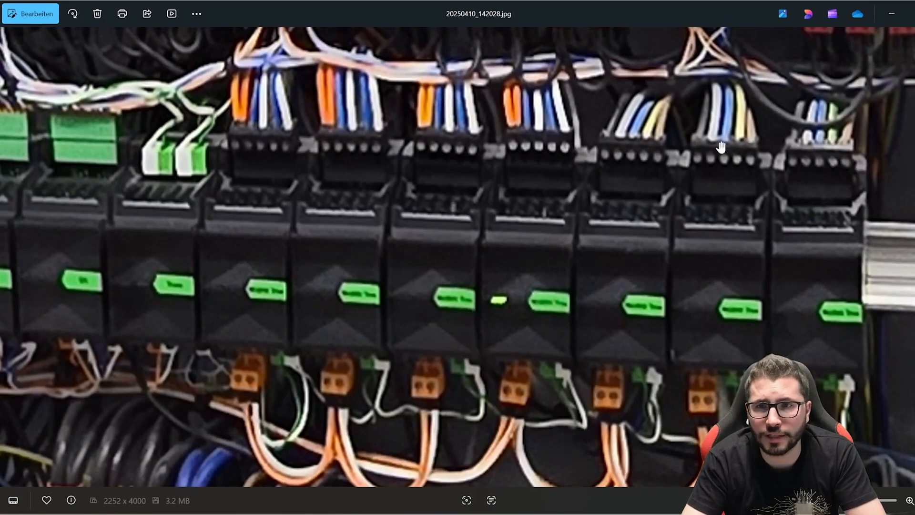